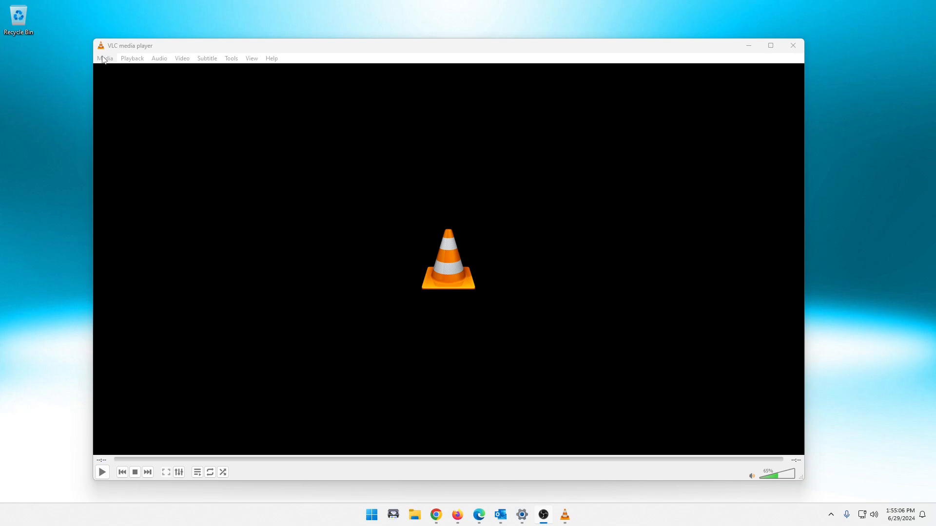
pyautogui.click(105, 57)
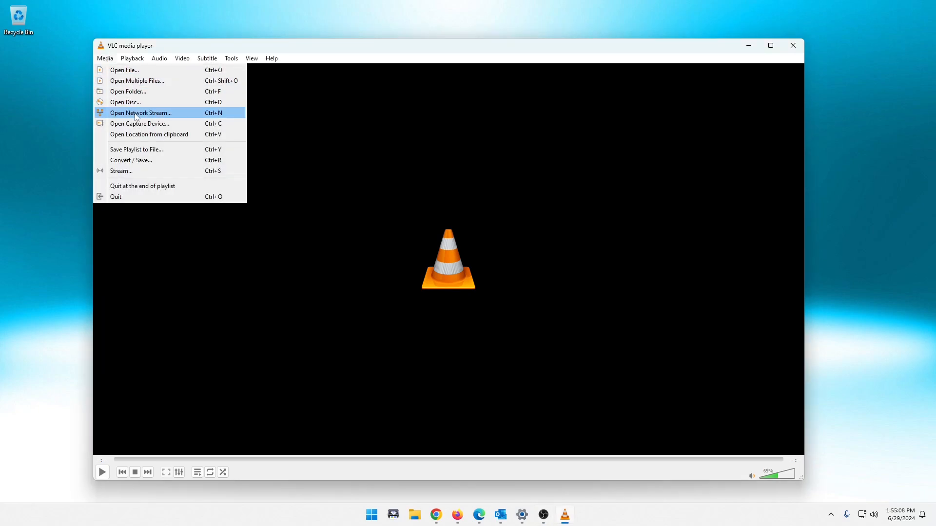
pyautogui.click(140, 113)
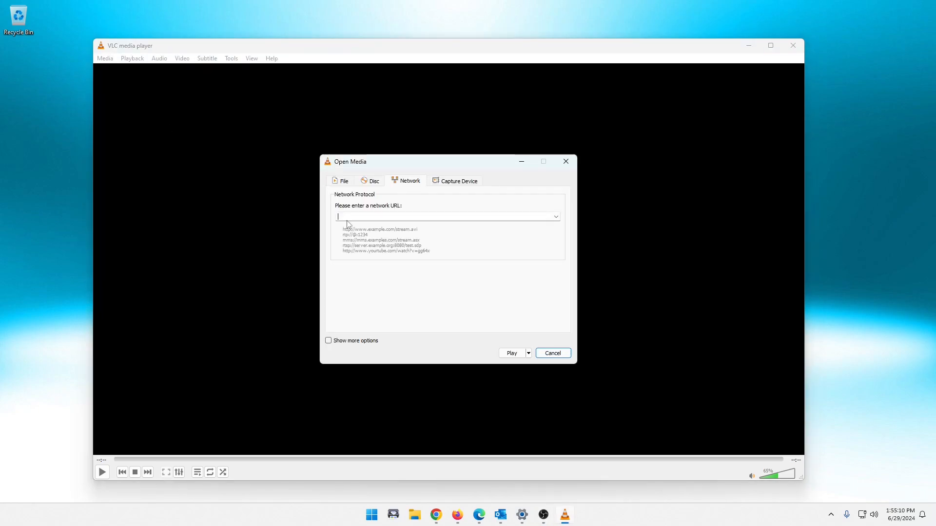
pyautogui.write('https://www.youtube.com/watch?v=9oqCRz7CUkQ')
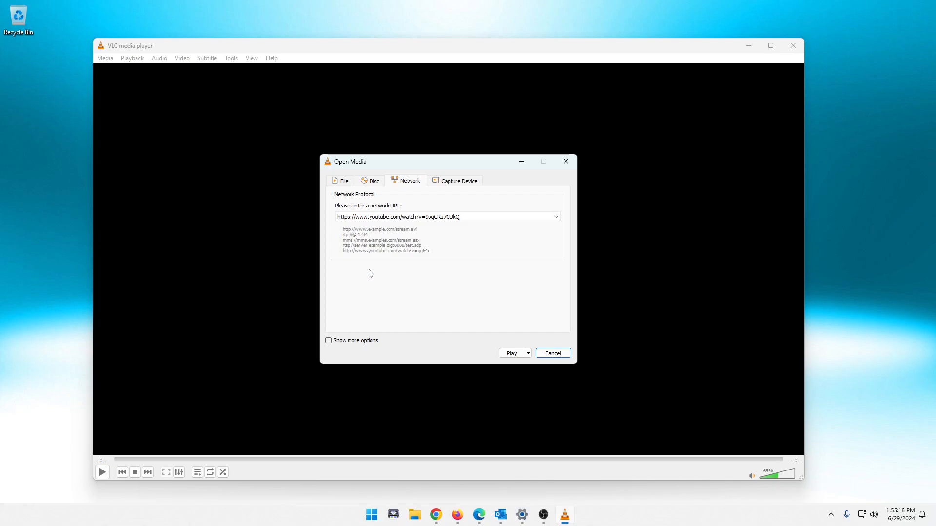
pyautogui.moveTo(427, 257)
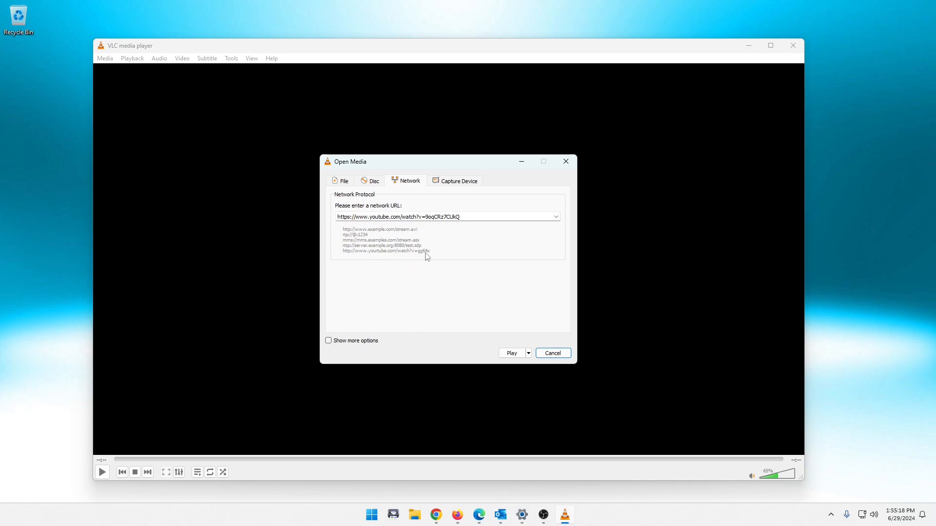
# Step: Play the YouTube link, which fails with an 'input can't be opened' error
pyautogui.click(511, 353)
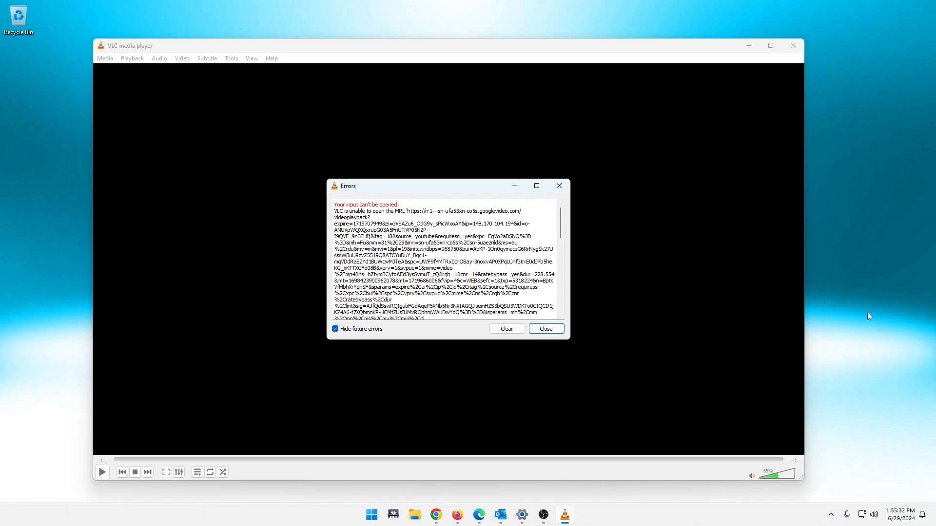
pyautogui.moveTo(883, 301)
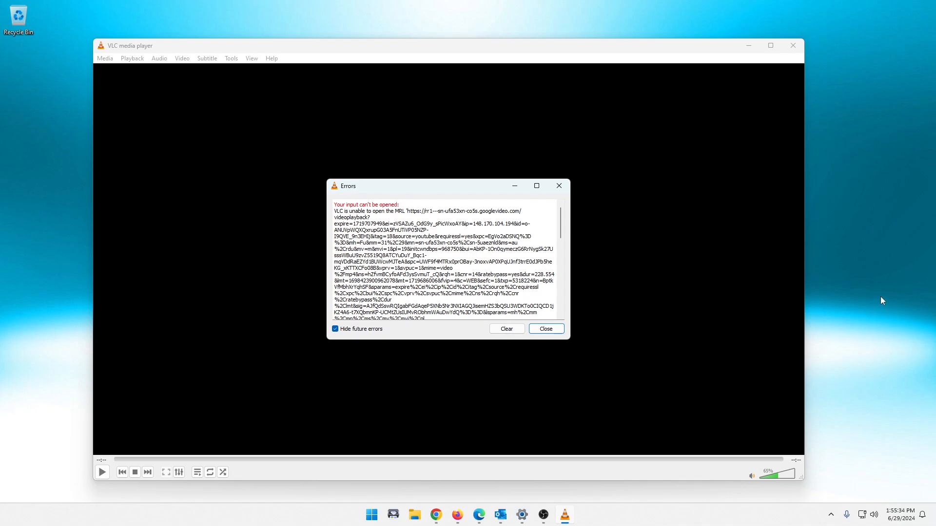
pyautogui.moveTo(649, 273)
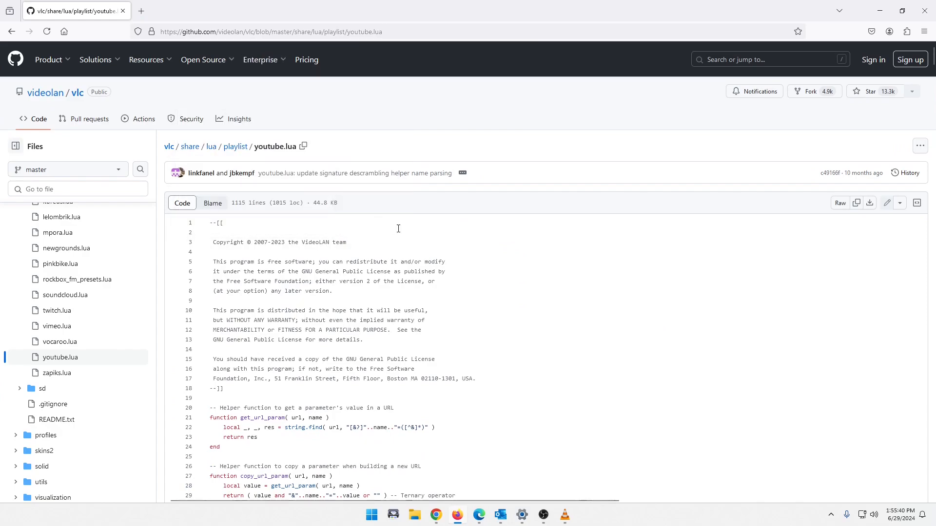
pyautogui.moveTo(487, 184)
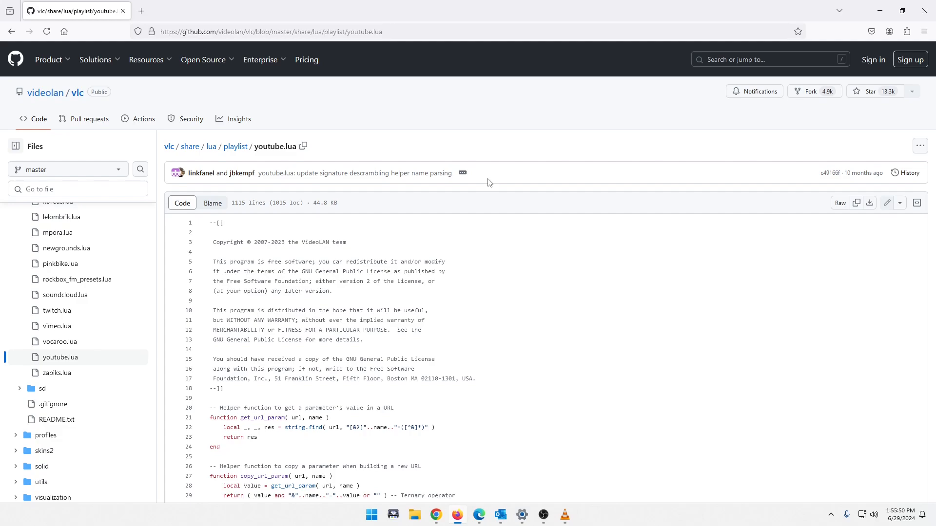
pyautogui.moveTo(510, 129)
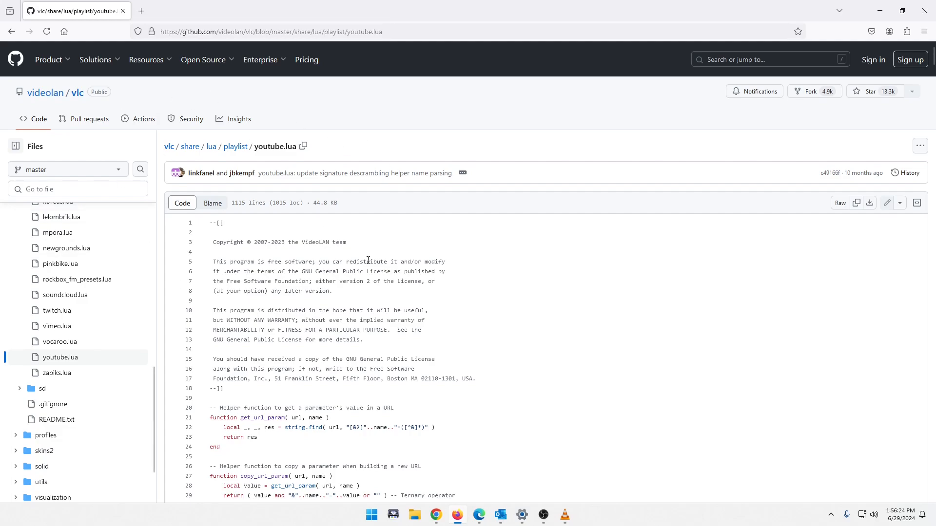
pyautogui.moveTo(551, 338)
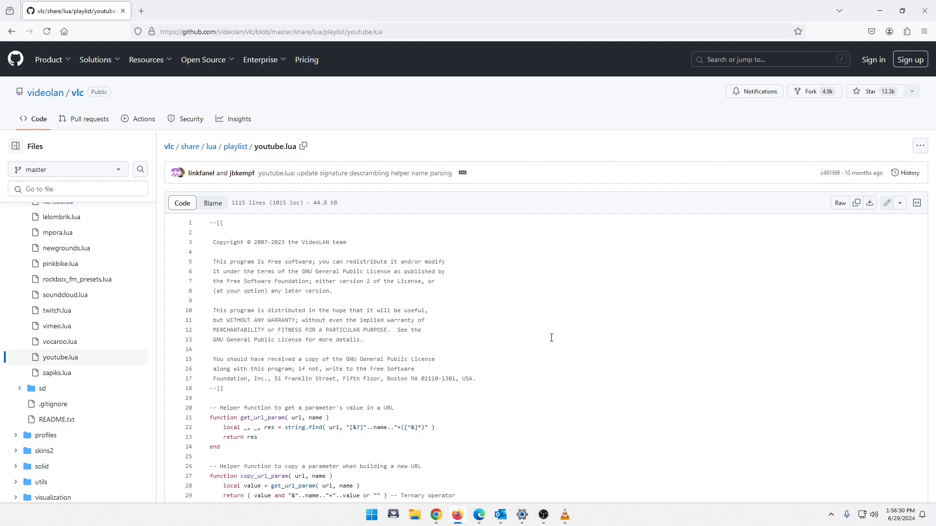
pyautogui.moveTo(518, 211)
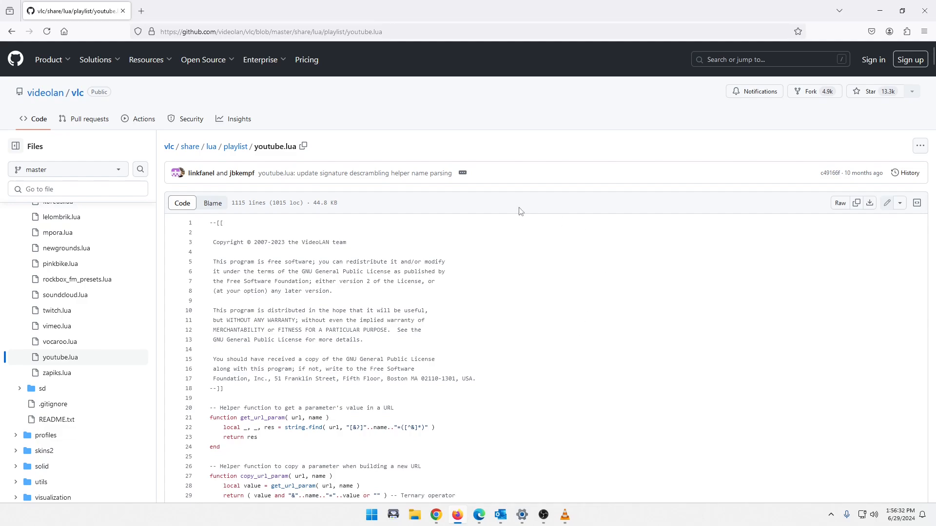
# Step: Scroll through youtube.lua in videolan/vlc to read its header and 10-month-old commit info
pyautogui.scroll(-3)
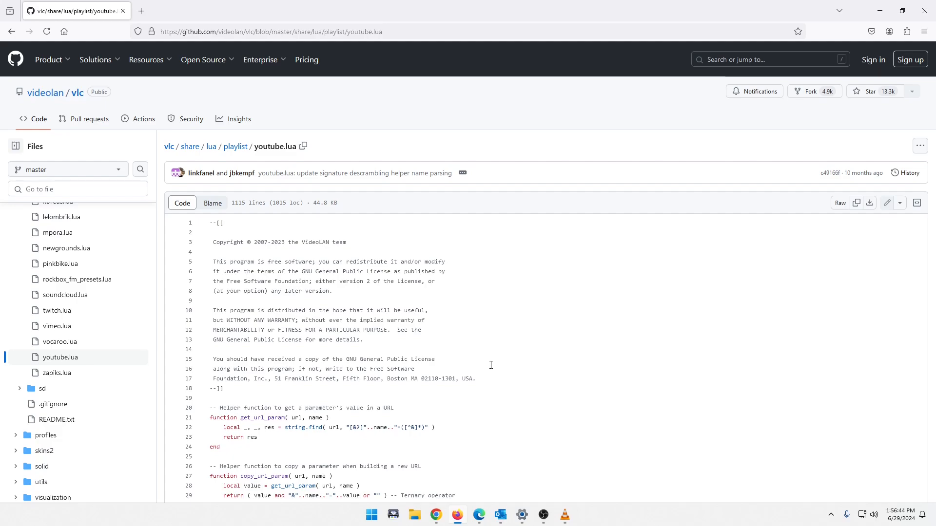
pyautogui.moveTo(299, 214)
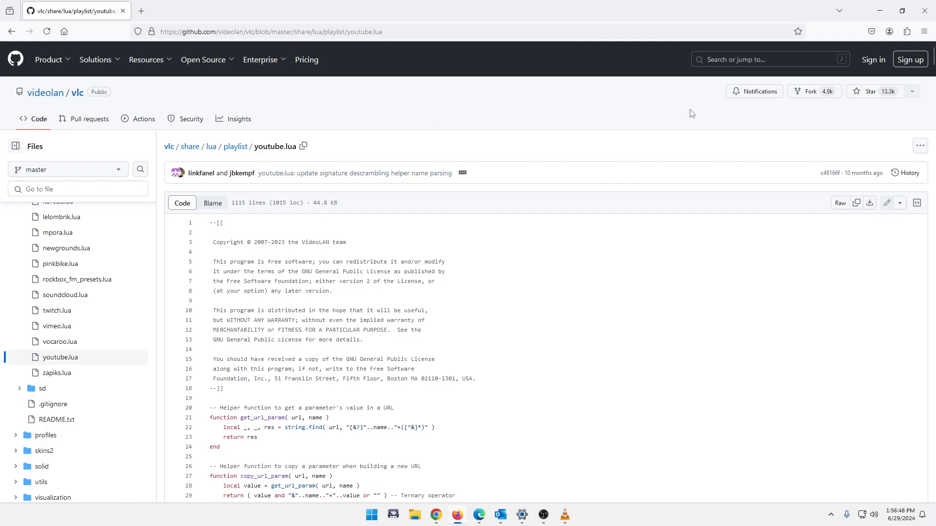
pyautogui.moveTo(854, 173)
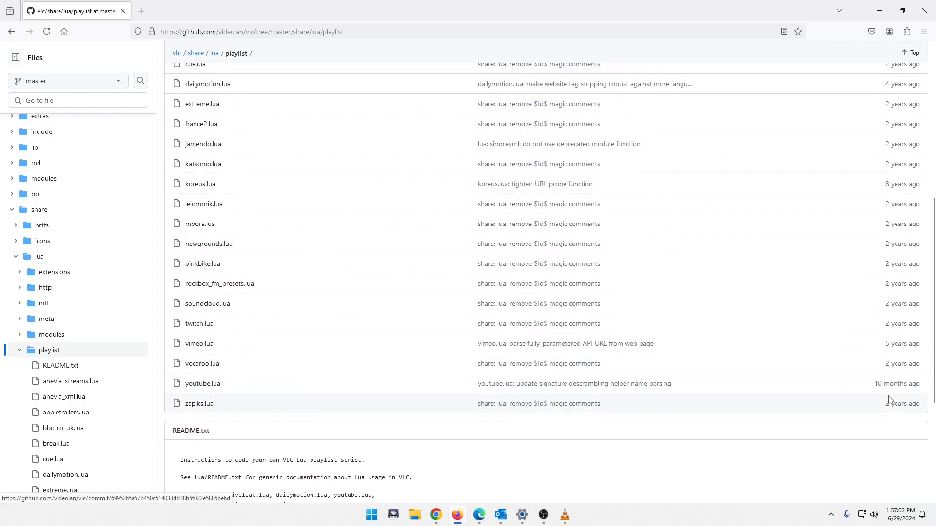
pyautogui.moveTo(422, 315)
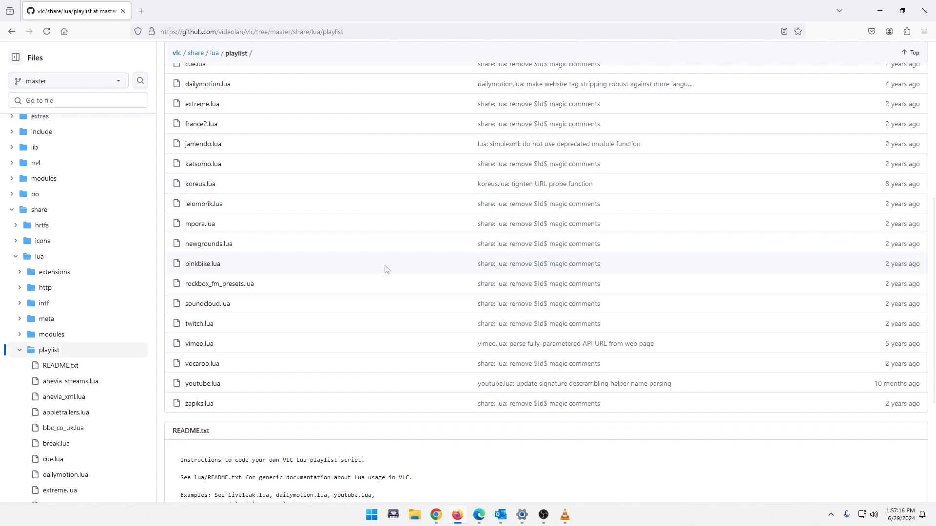
pyautogui.moveTo(202, 383)
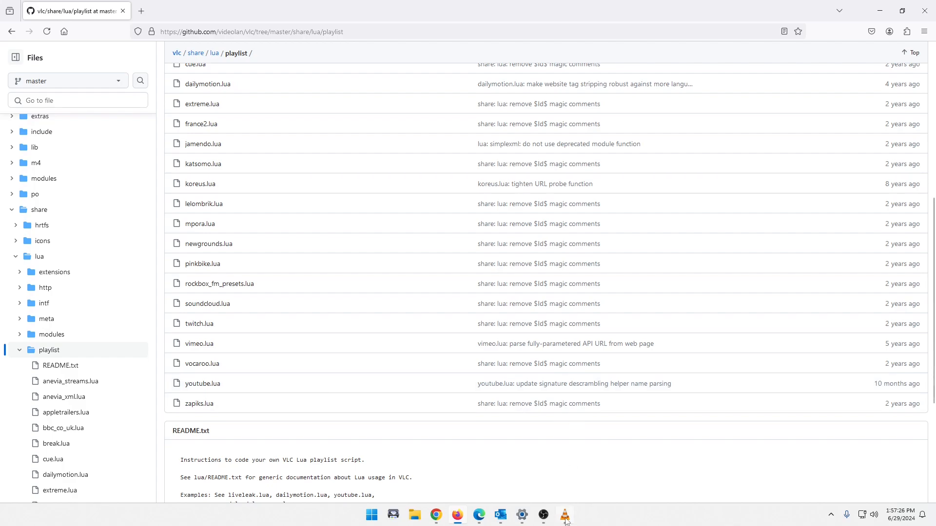
# Step: Go to the share/lua/playlist folder listing showing youtube.lua last changed 10 months ago
pyautogui.click(565, 514)
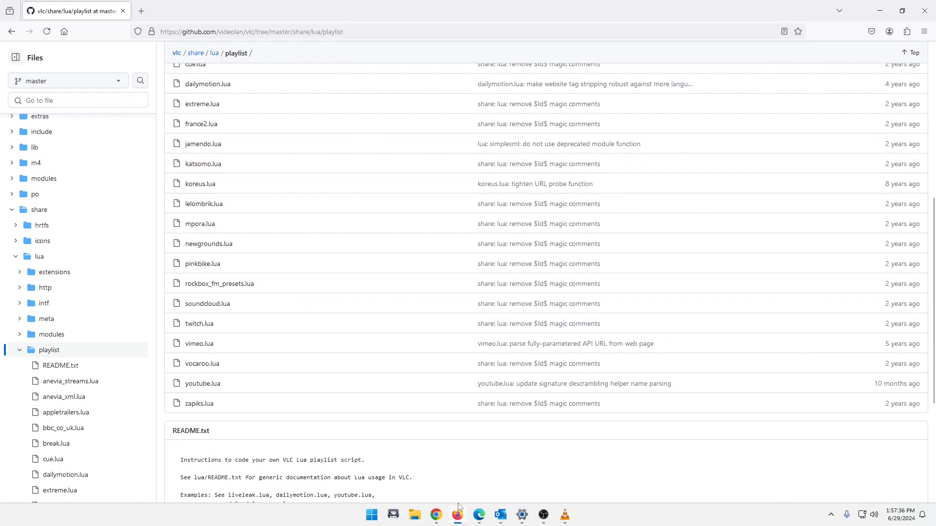
pyautogui.moveTo(631, 410)
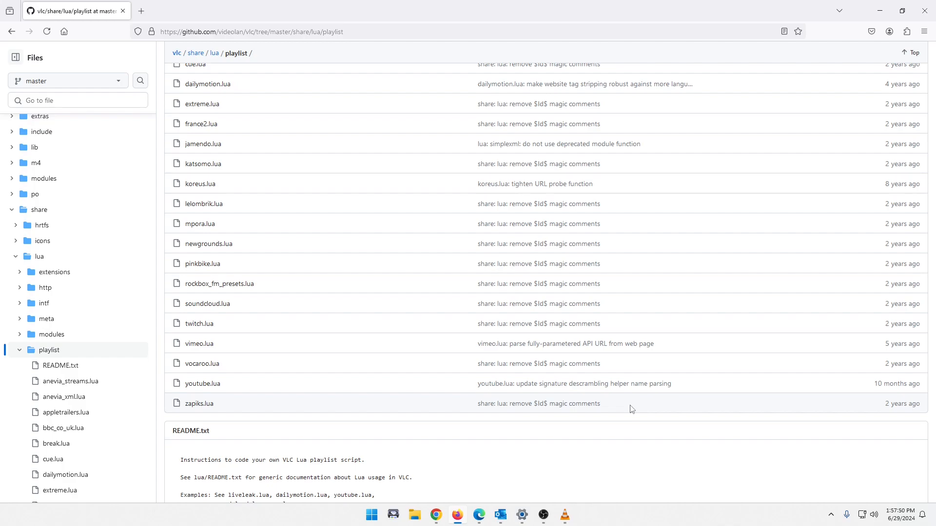
pyautogui.moveTo(559, 461)
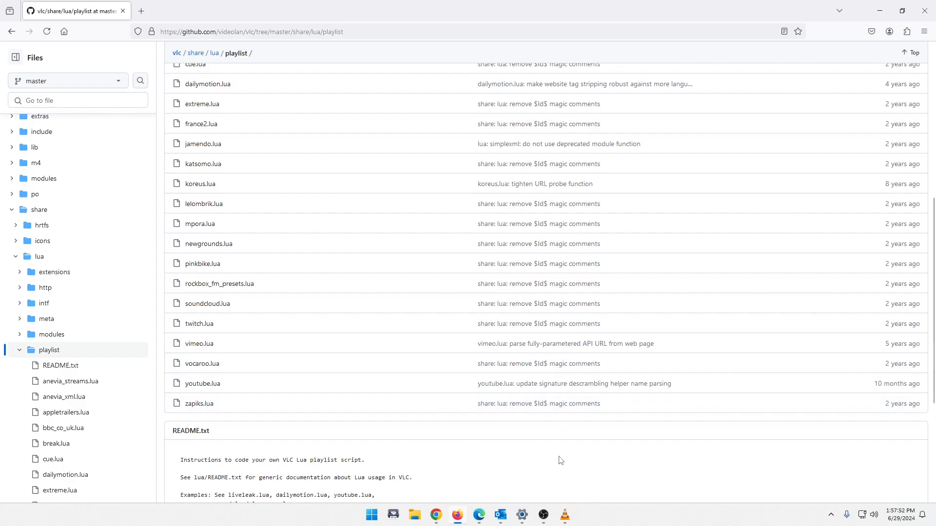
pyautogui.moveTo(594, 343)
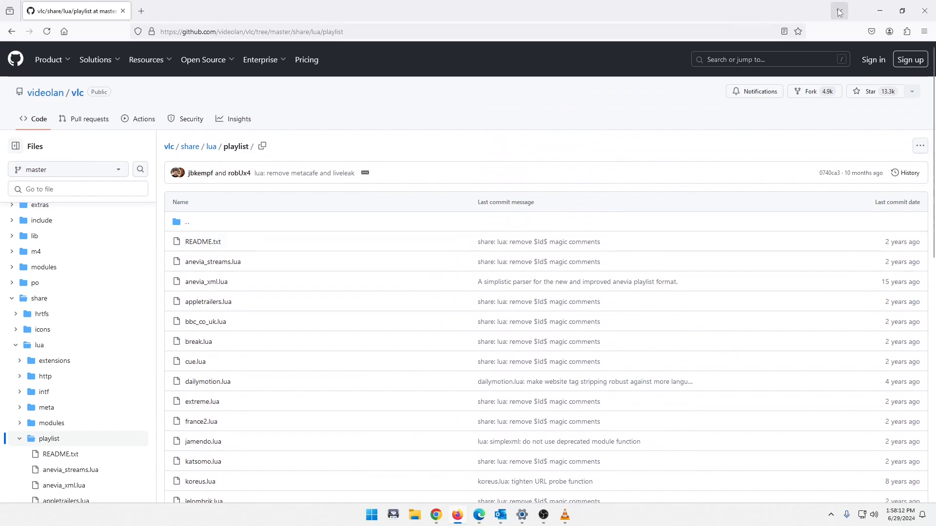
pyautogui.moveTo(882, 11)
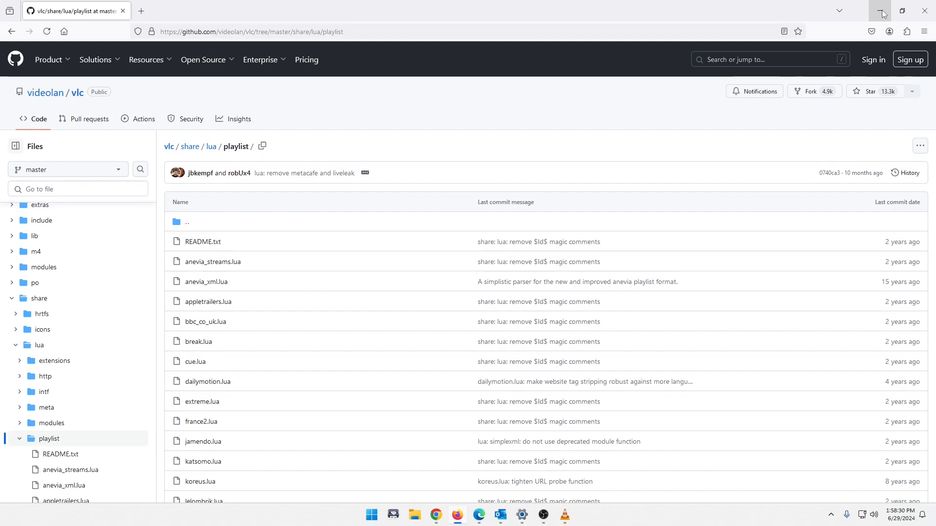
# Step: Restore the browser window down from full size with the playlist folder at its top
pyautogui.click(902, 10)
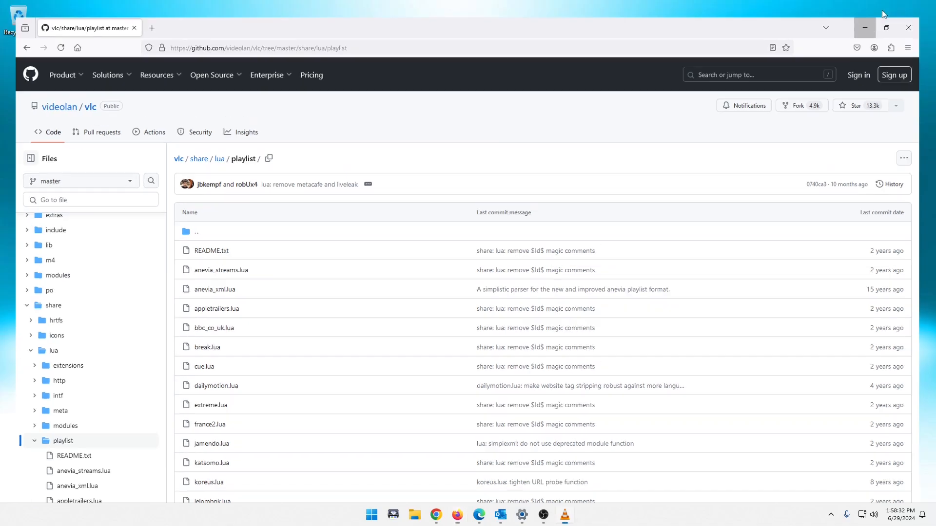